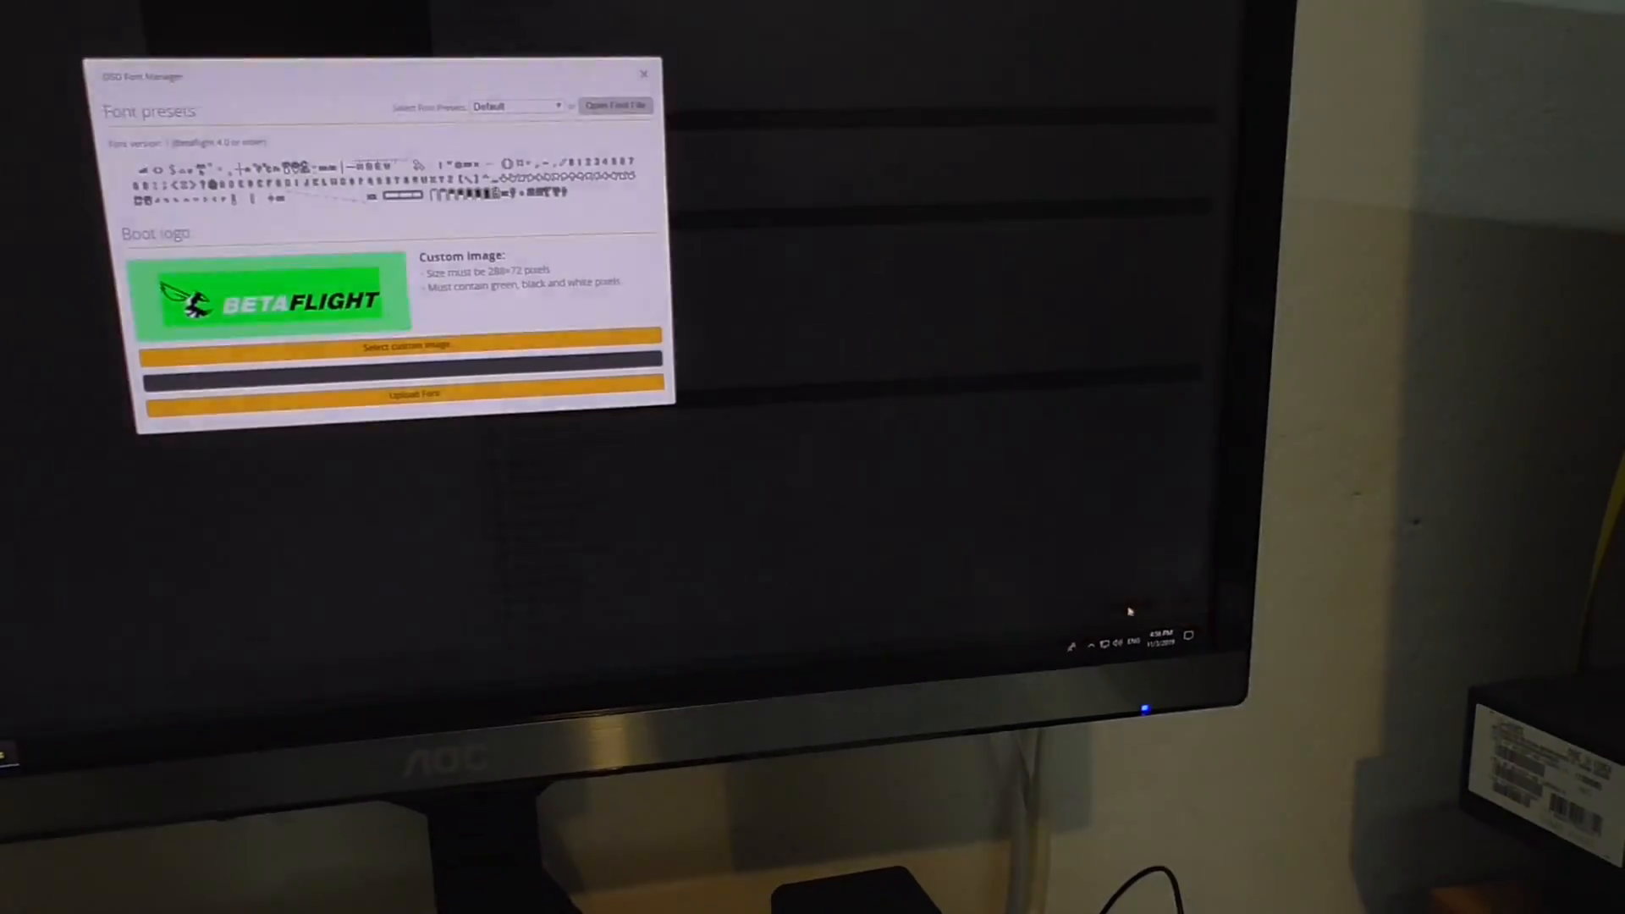
# Expand the Select Font Presets dropdown in the OSD Font Manager to list the presets.
pyautogui.click(1063, 274)
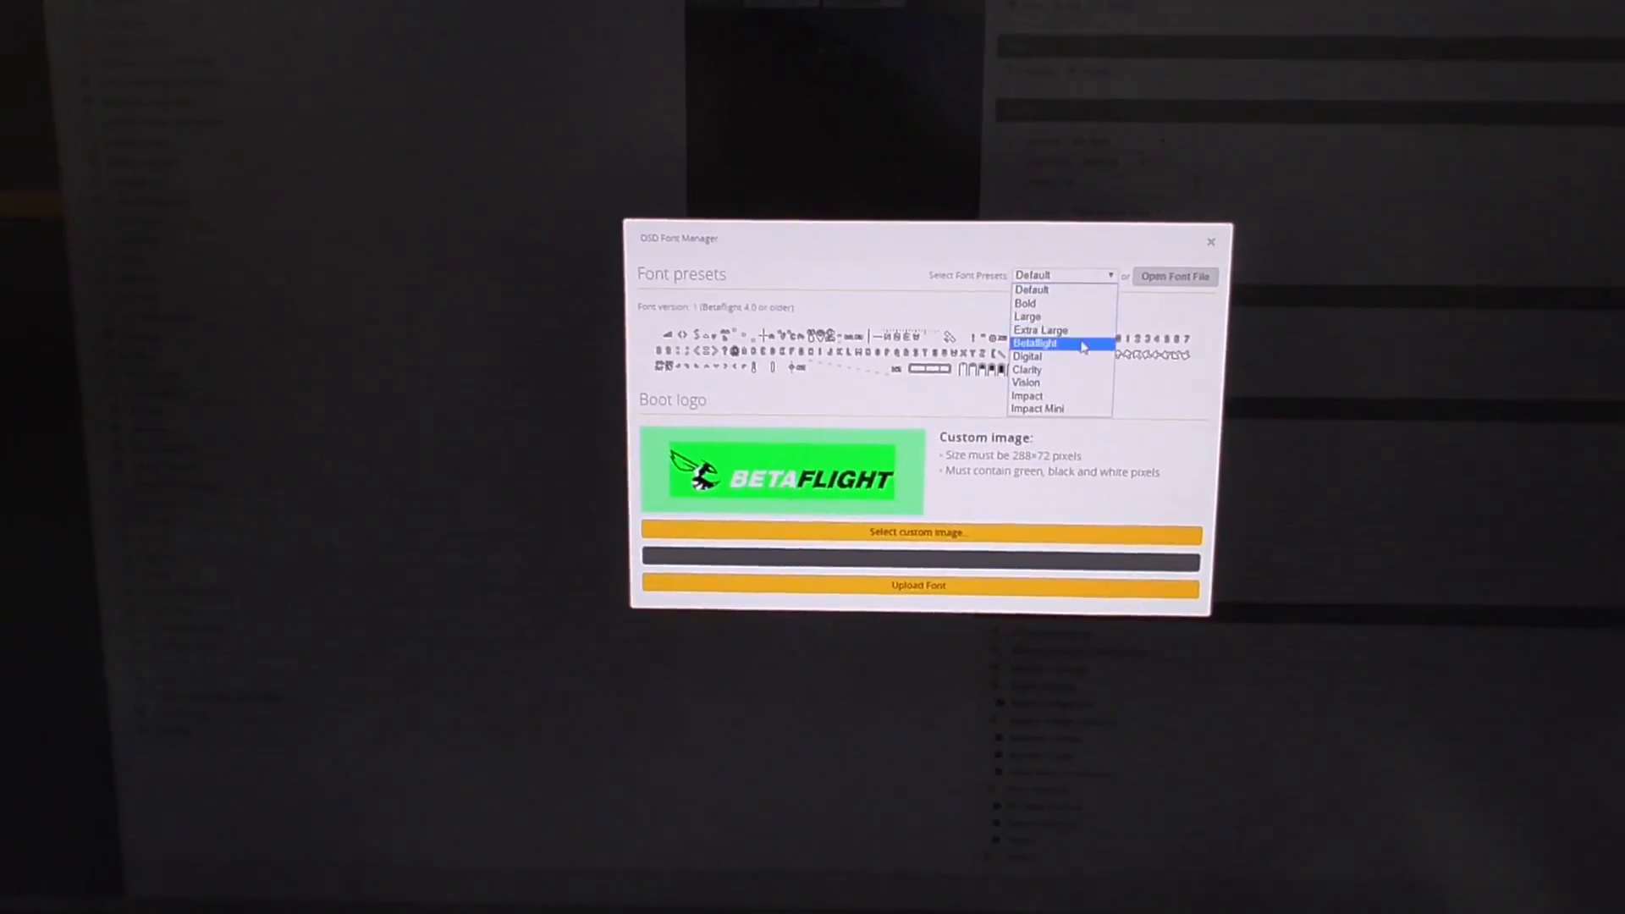